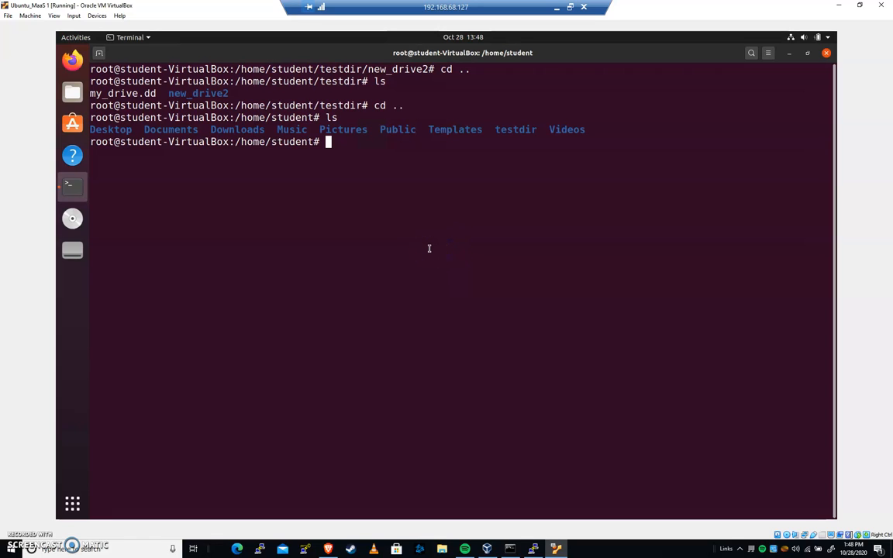
Create the iso_folder directory with mkdir and change into it
{"action": "type", "text": "mkdir iso"}
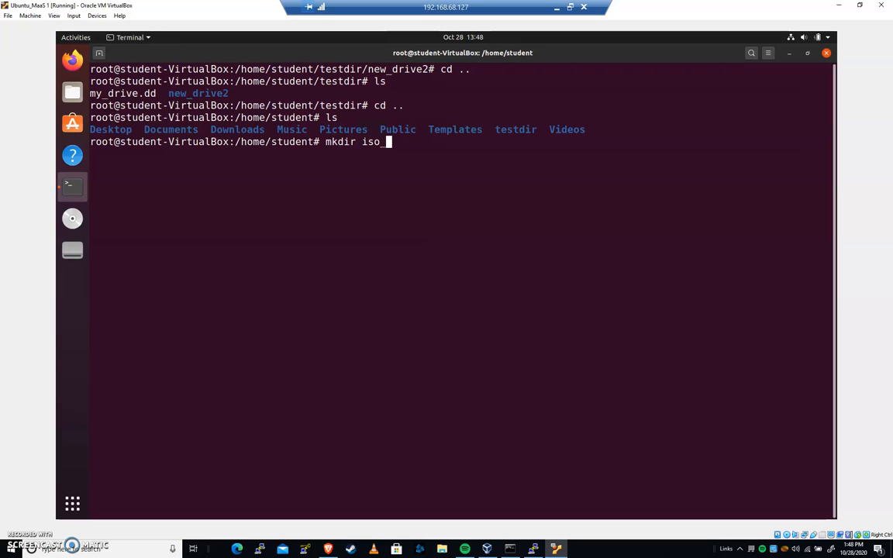
{"action": "type", "text": "_folder"}
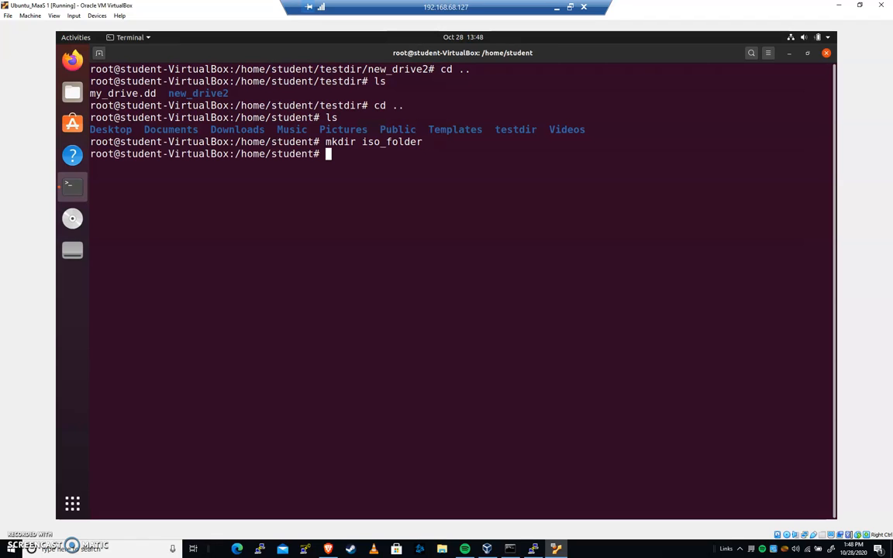
{"action": "type", "text": "cd iso_folder/"}
{"action": "type", "text": "ls"}
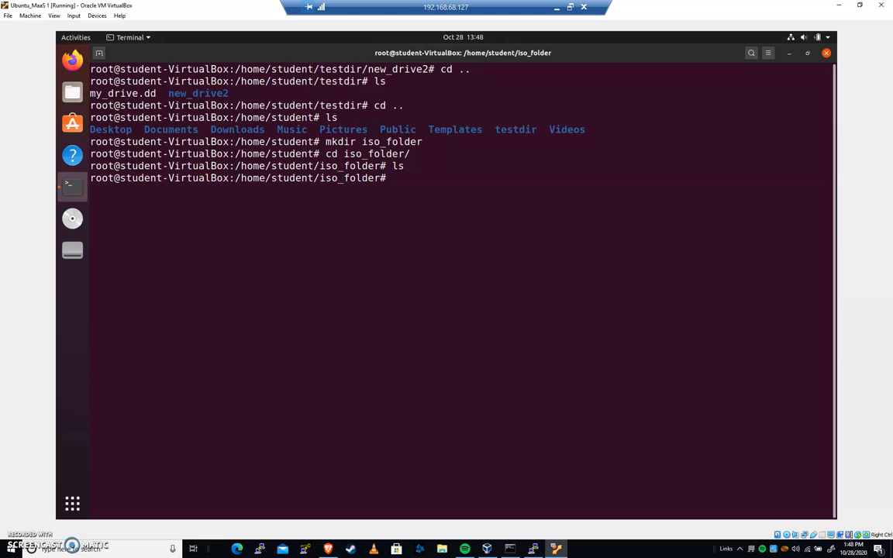
{"action": "mouse_move", "coordinate": [419, 261]}
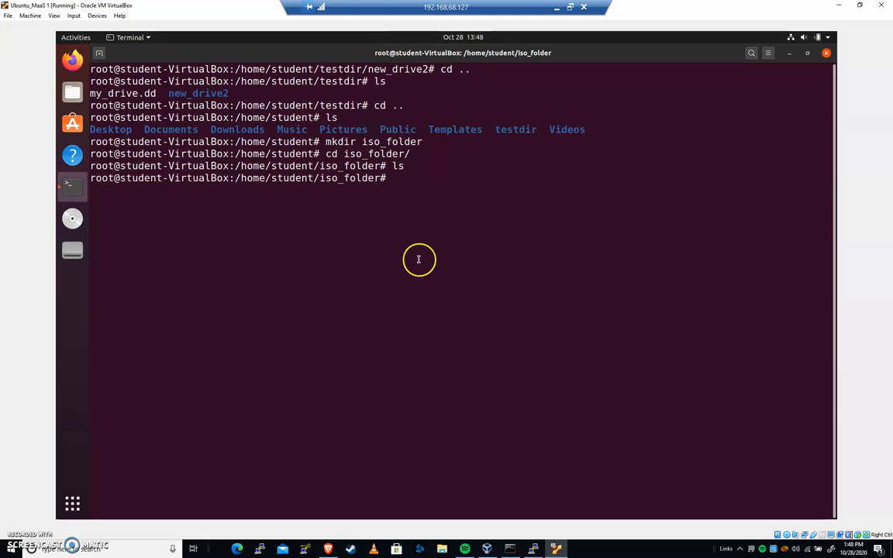
Return to the tiny linux search results in Firefox and start a new search for El Torito
{"action": "left_click", "coordinate": [71, 59]}
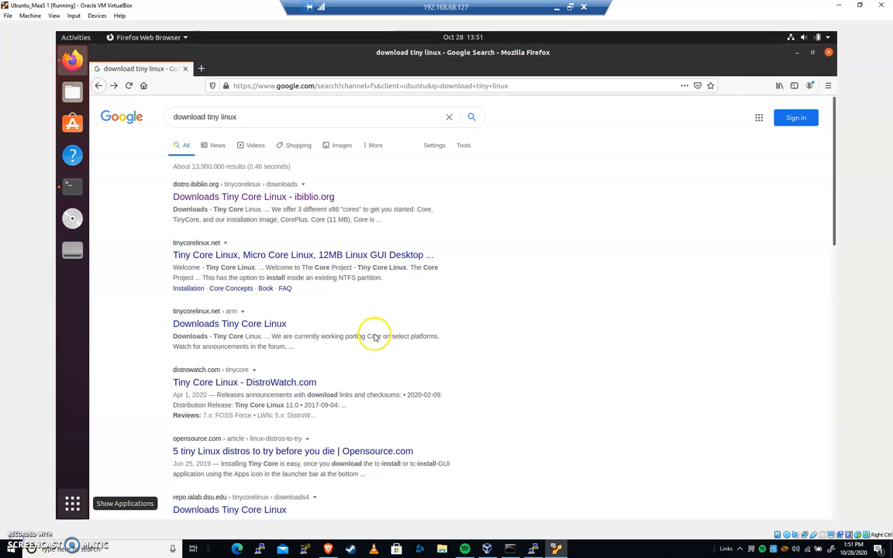
{"action": "mouse_move", "coordinate": [273, 116]}
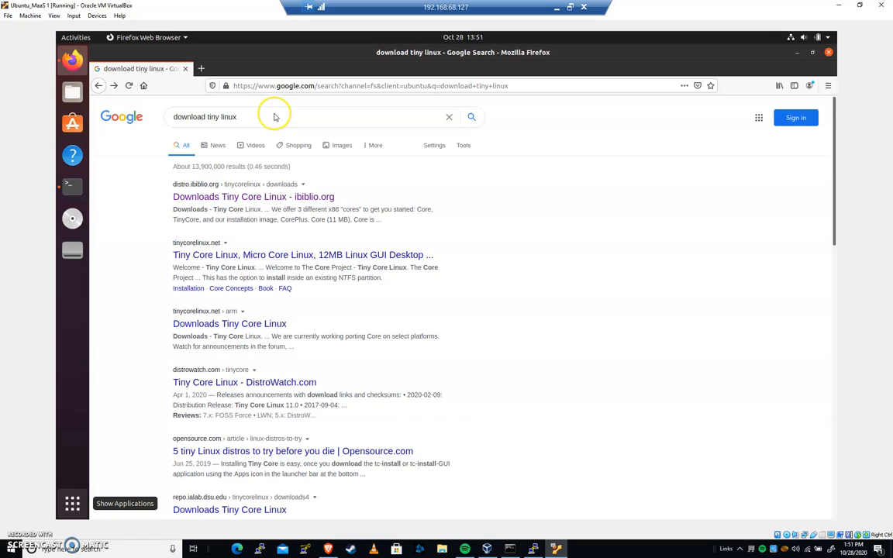
{"action": "mouse_move", "coordinate": [262, 114]}
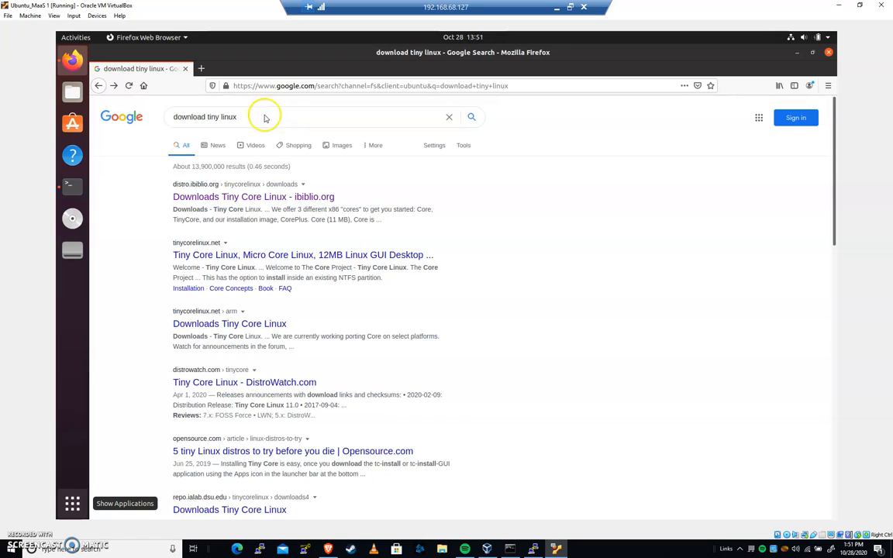
{"action": "left_click", "coordinate": [255, 196]}
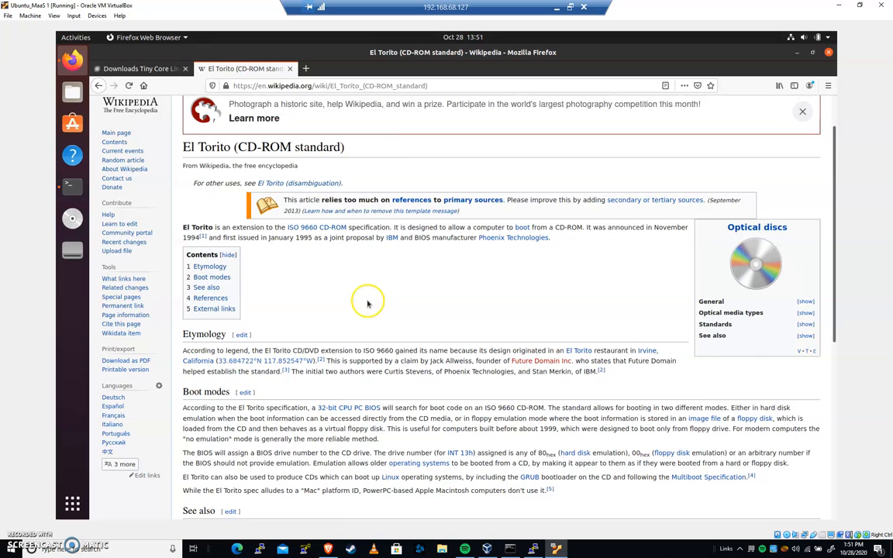
{"action": "scroll", "scroll_direction": "down", "scroll_amount": 3}
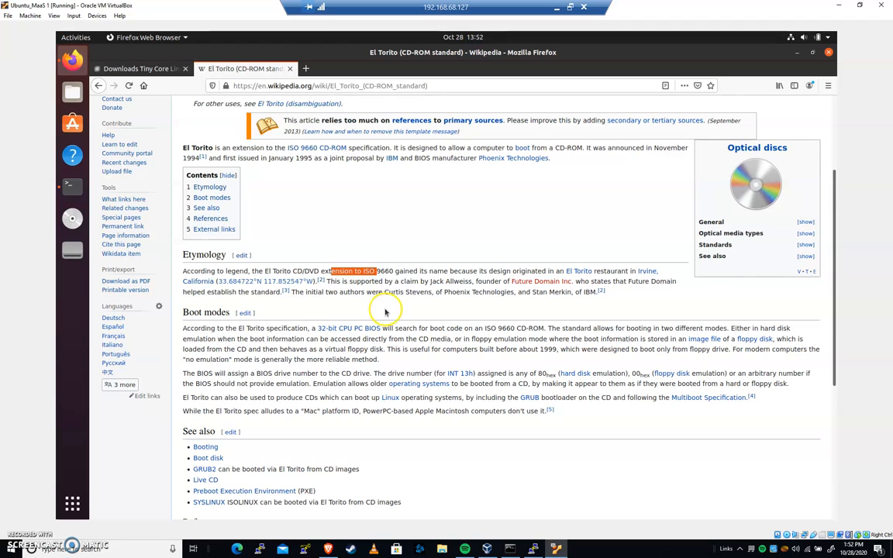
{"action": "mouse_move", "coordinate": [400, 311]}
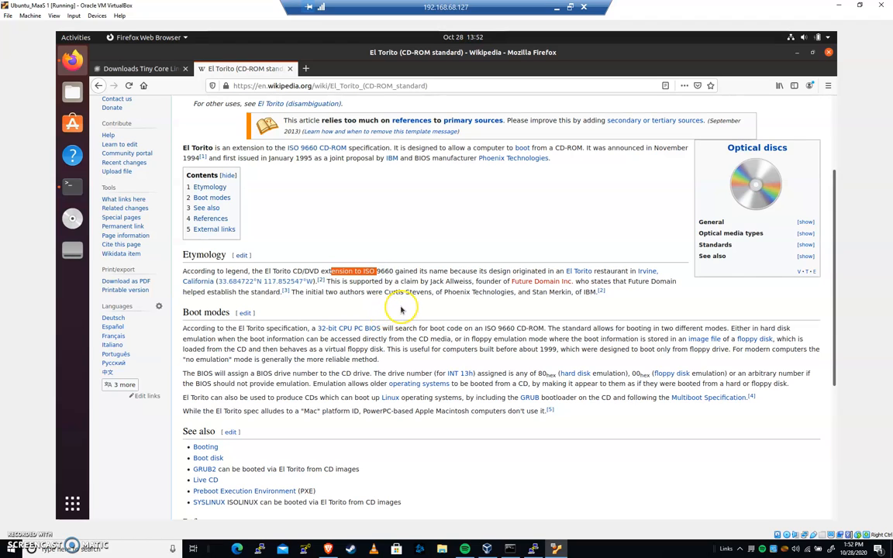
{"action": "mouse_move", "coordinate": [573, 279]}
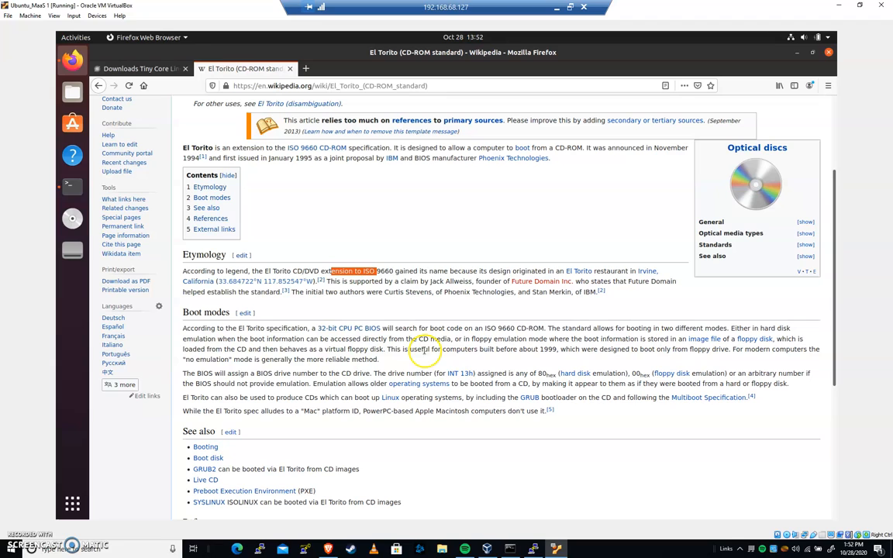
{"action": "mouse_move", "coordinate": [419, 384]}
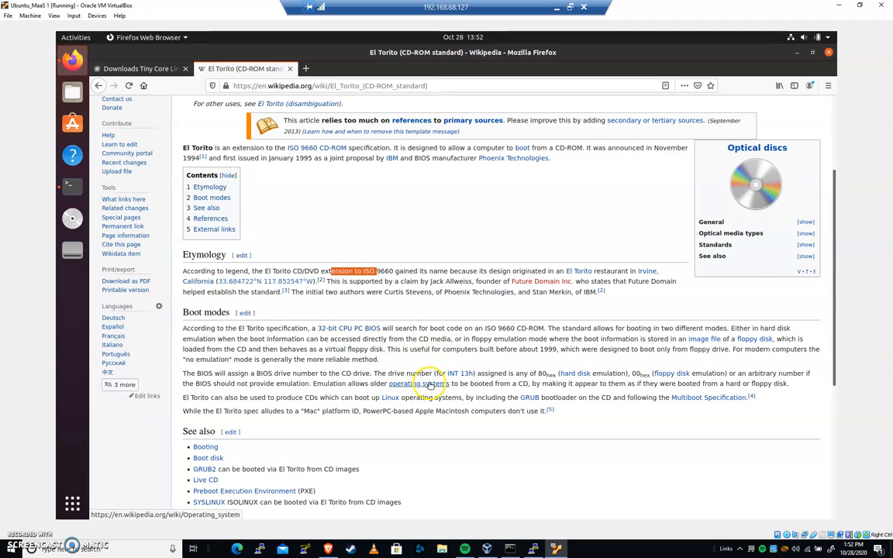
{"action": "mouse_move", "coordinate": [448, 360]}
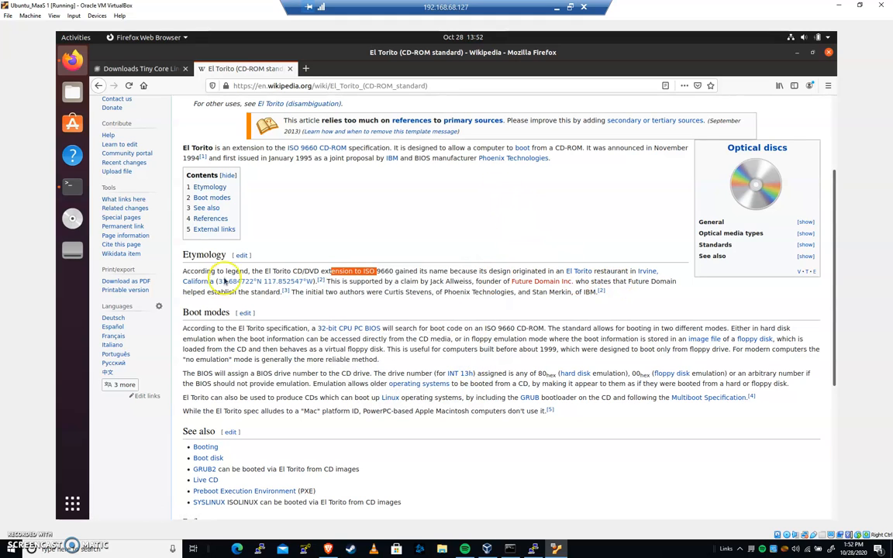
Download Core-current.iso from the Tiny Core page and confirm it finished in the downloads panel
{"action": "left_click", "coordinate": [139, 68]}
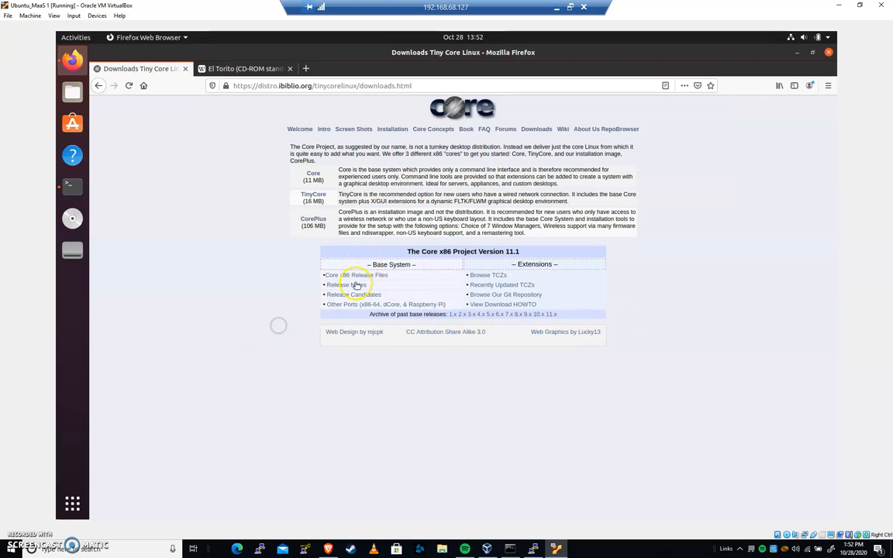
{"action": "mouse_move", "coordinate": [313, 173]}
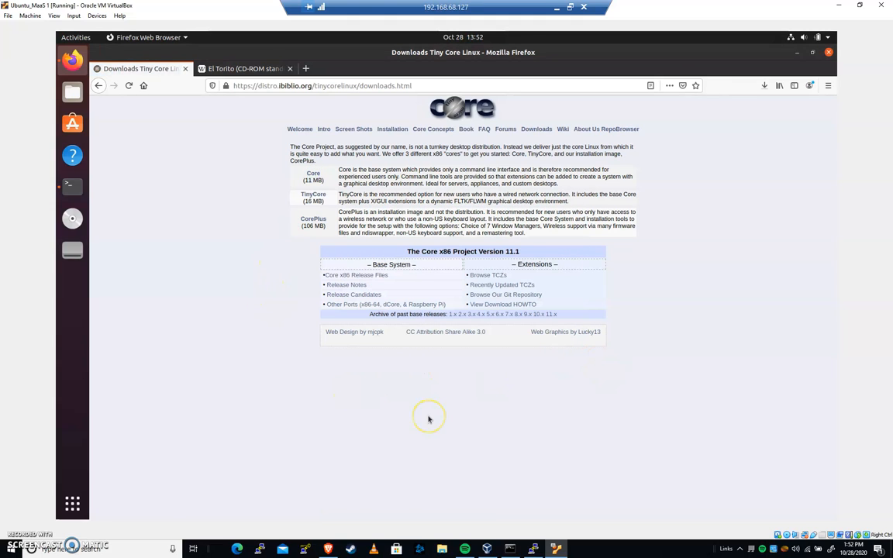
{"action": "left_click", "coordinate": [763, 87]}
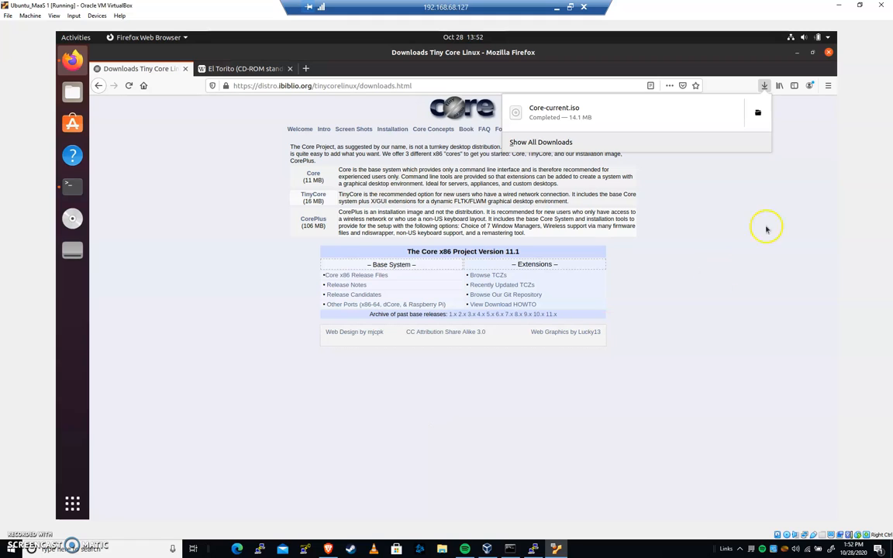
{"action": "mouse_move", "coordinate": [146, 124]}
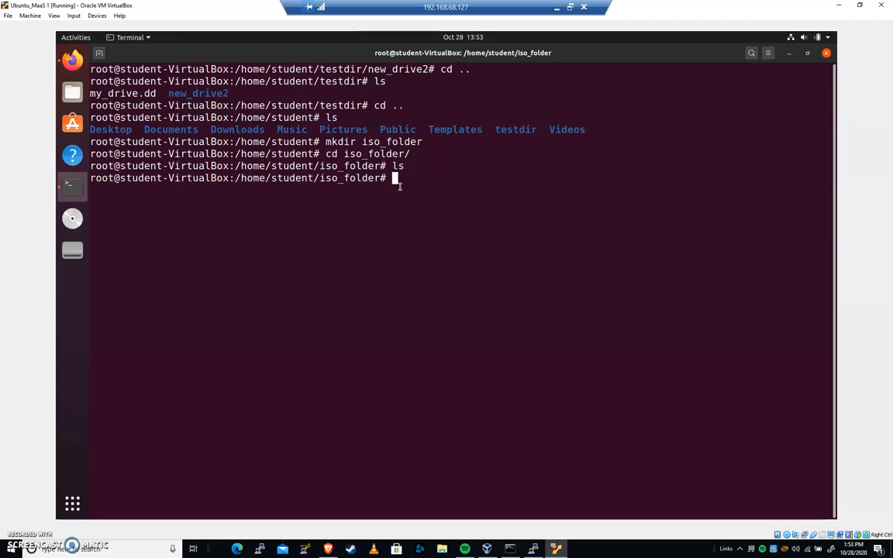
Copy ../Downloads/Core-current.iso into the current iso_folder directory
{"action": "type", "text": "cp"}
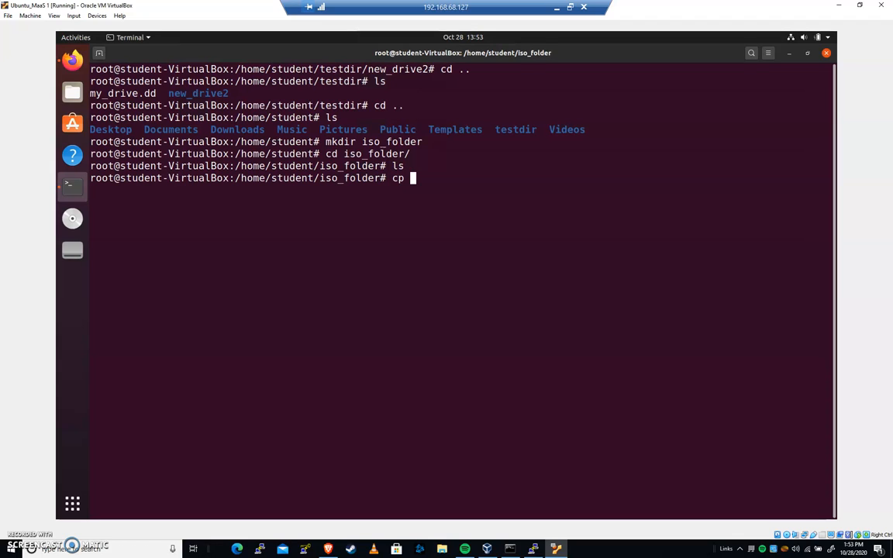
{"action": "type", "text": "../Downloads/T"}
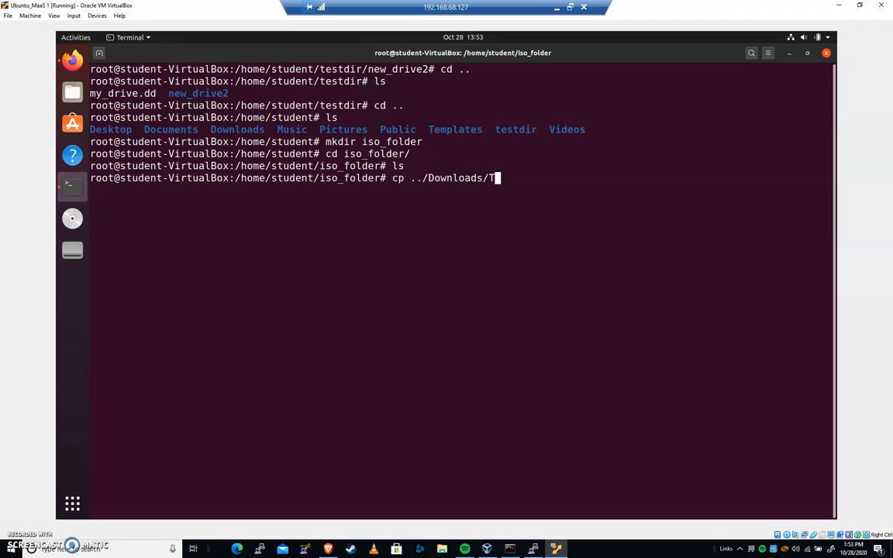
{"action": "type", "text": "ore-current.iso ."}
{"action": "type", "text": "ls"}
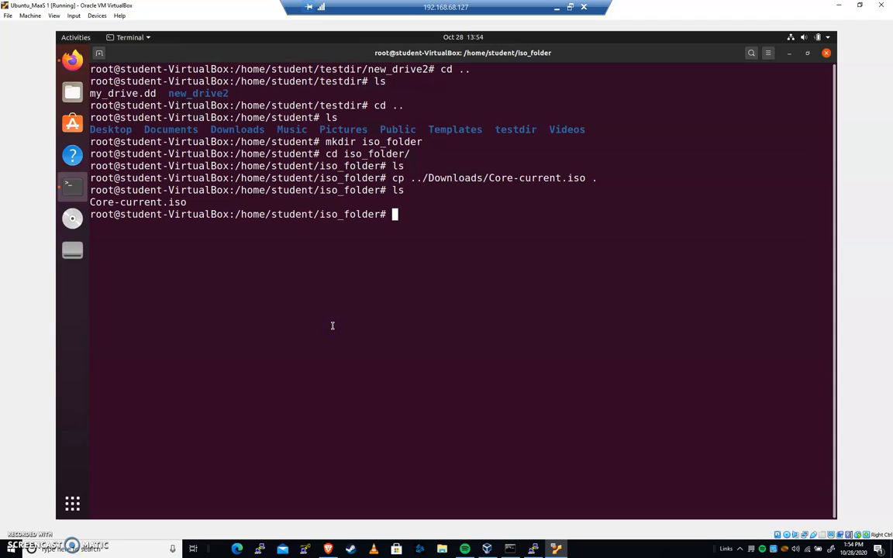
Create an empty mnt directory beside Core-current.iso with mkdir
{"action": "type", "text": "m"}
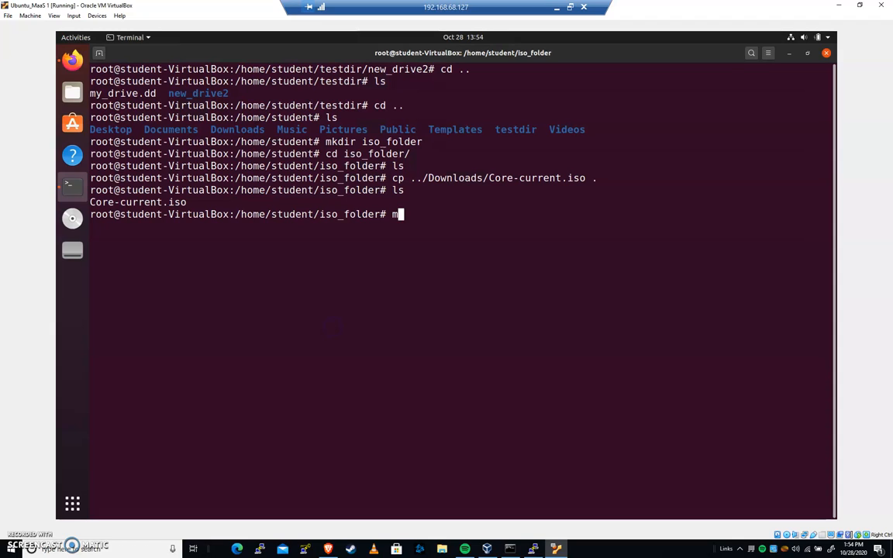
{"action": "type", "text": "kdir mnt"}
{"action": "type", "text": "ls"}
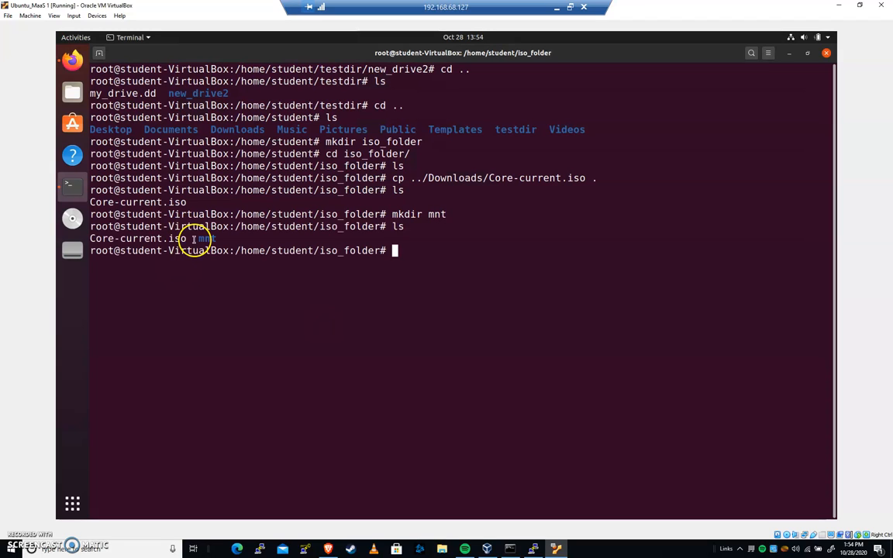
Loop-mount Core-current.iso onto mnt/ with mount -o loop, accepting the read-only warning
{"action": "double_click", "coordinate": [208, 239]}
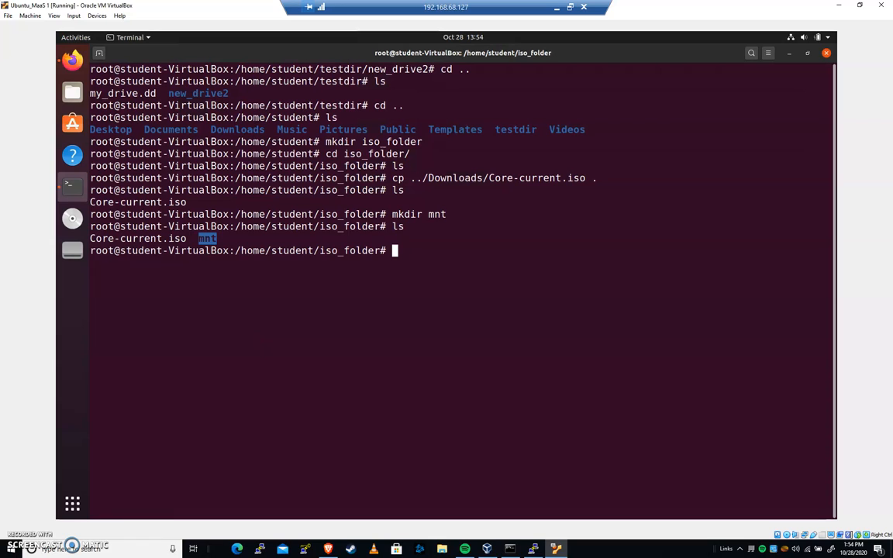
{"action": "type", "text": "mount -o loop"}
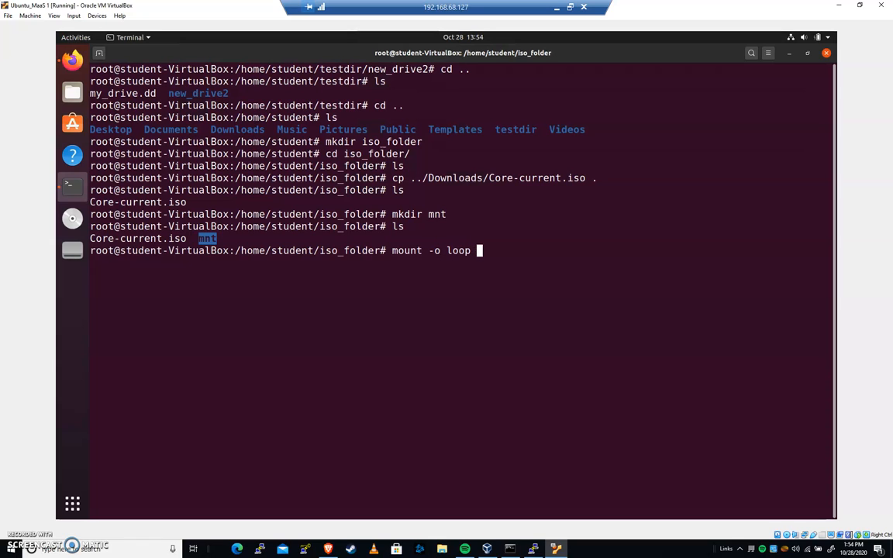
{"action": "type", "text": "Core-current.iso"}
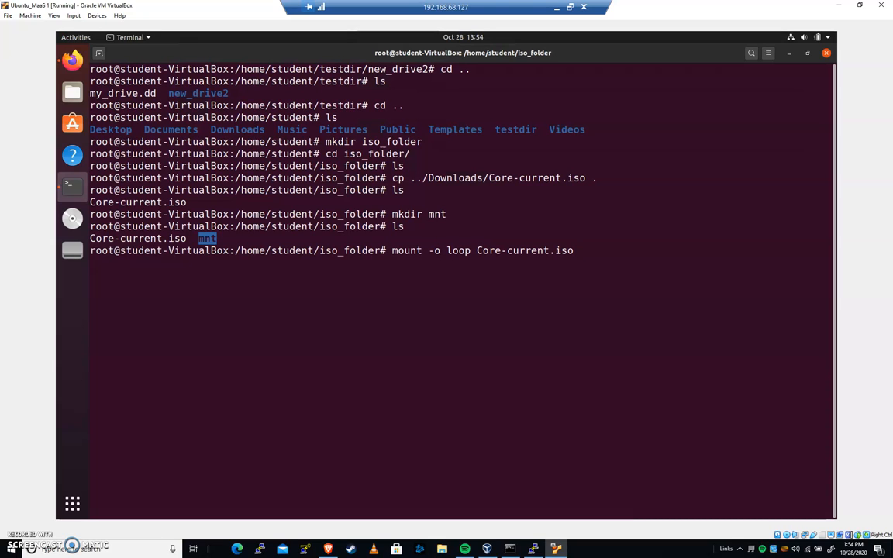
{"action": "type", "text": "mnt/"}
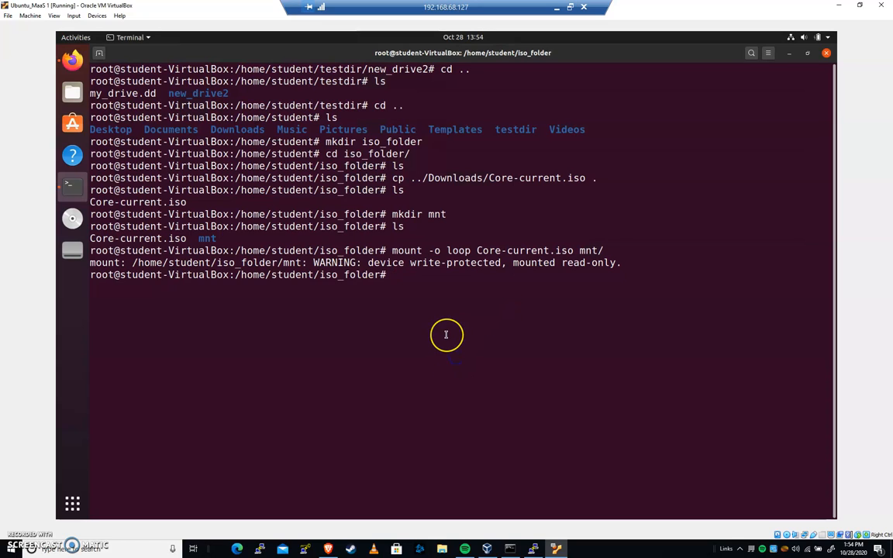
Change into the mounted mnt/ directory
{"action": "type", "text": "cd"}
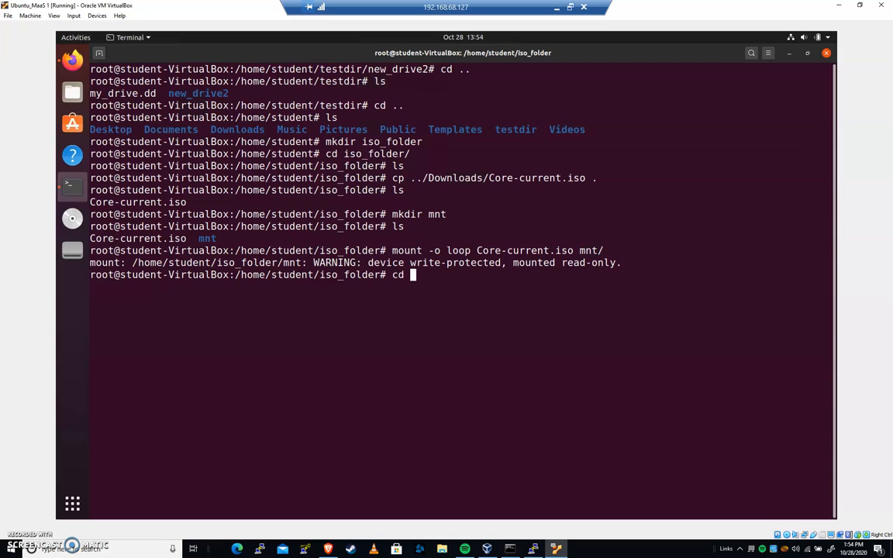
{"action": "type", "text": "mnt/"}
{"action": "type", "text": "ls"}
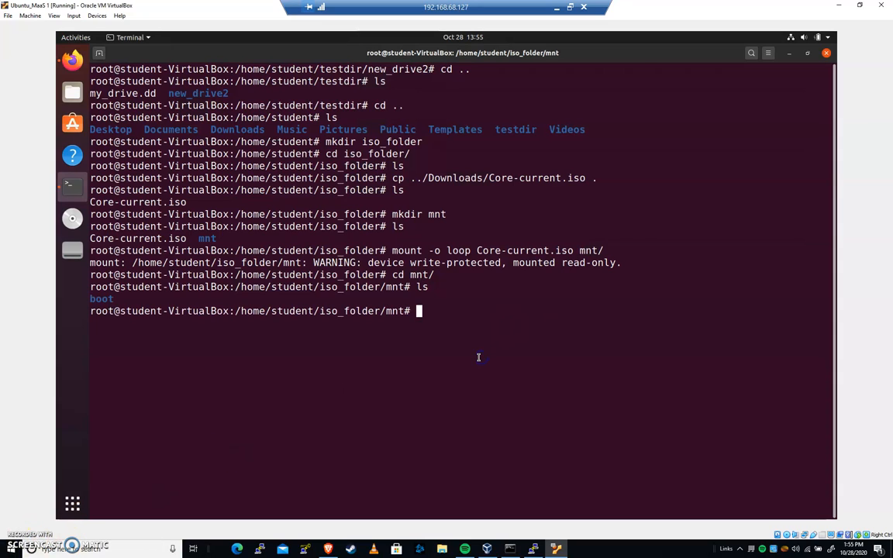
Enter boot/ and list its files, highlight Core-current.iso in the listing, then clear the terminal
{"action": "type", "text": "cd boot/"}
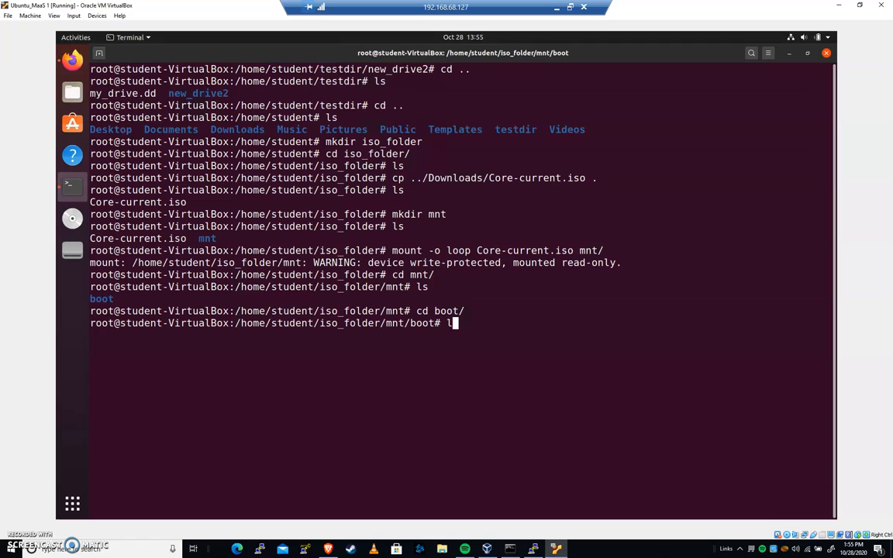
{"action": "key", "text": "Return"}
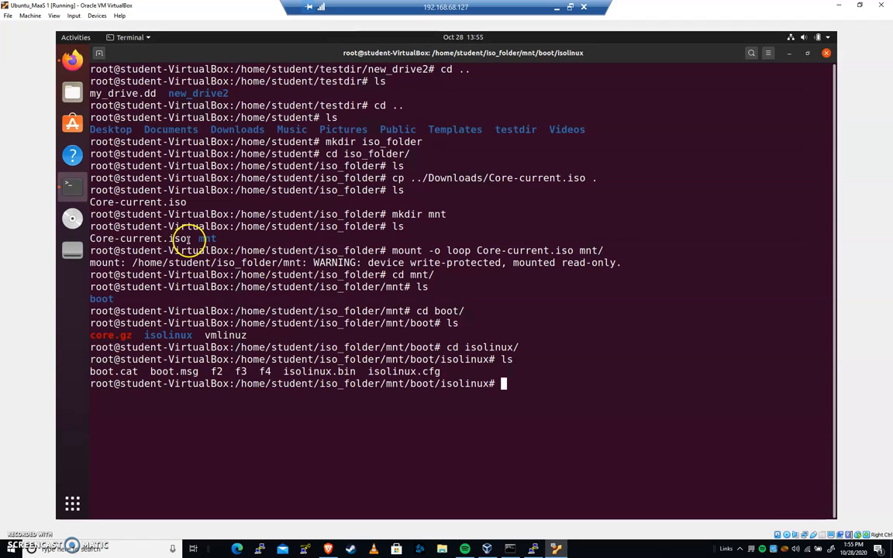
{"action": "double_click", "coordinate": [138, 239]}
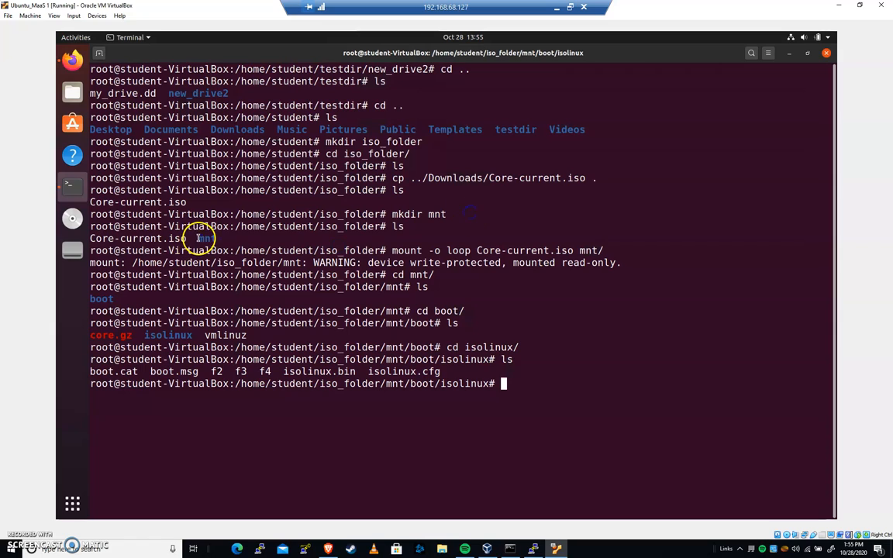
{"action": "double_click", "coordinate": [177, 239]}
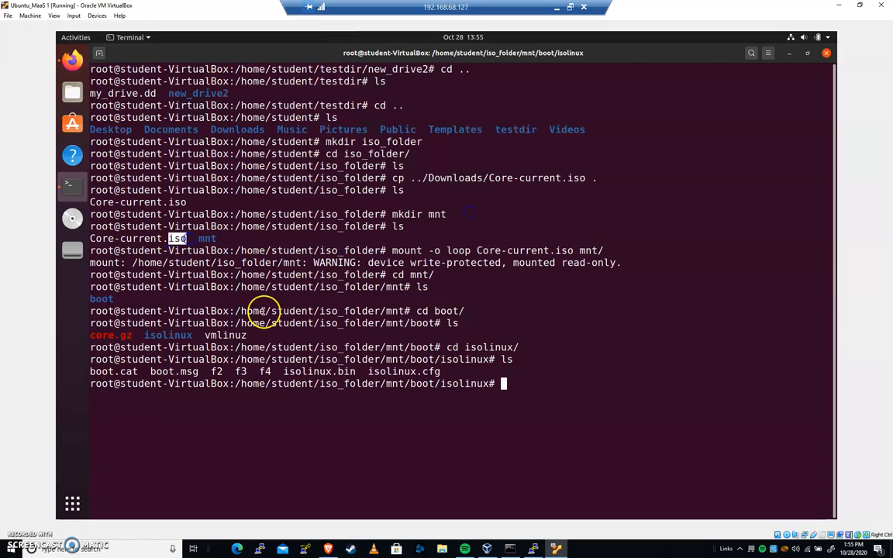
{"action": "mouse_move", "coordinate": [536, 354]}
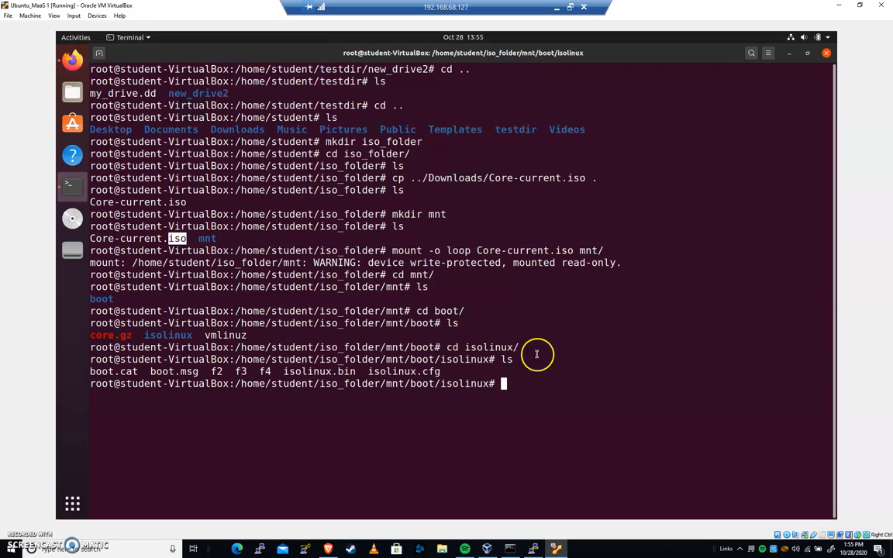
{"action": "type", "text": "cl"}
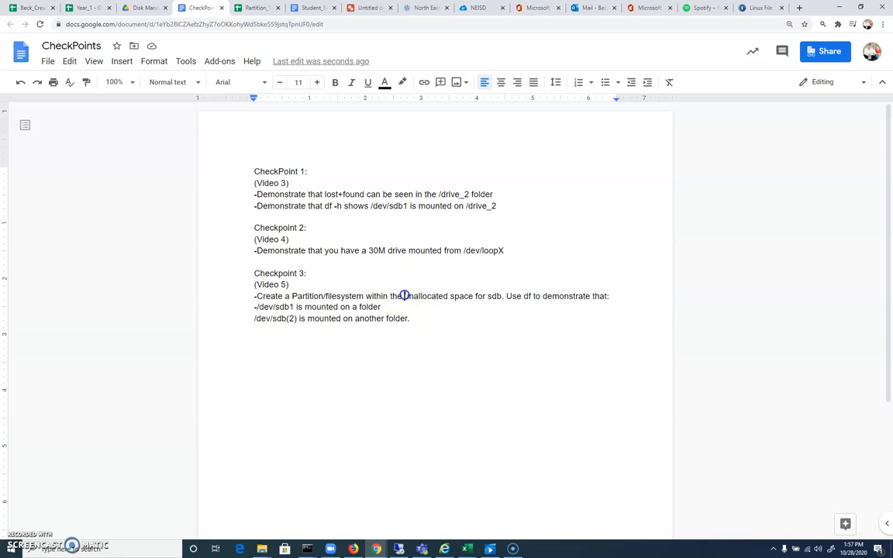
Highlight the /dev/sdb partitioning task in Checkpoint 3 and begin typing cfdisk /dev/s
{"action": "left_click_drag", "start_coordinate": [404, 295], "coordinate": [502, 295]}
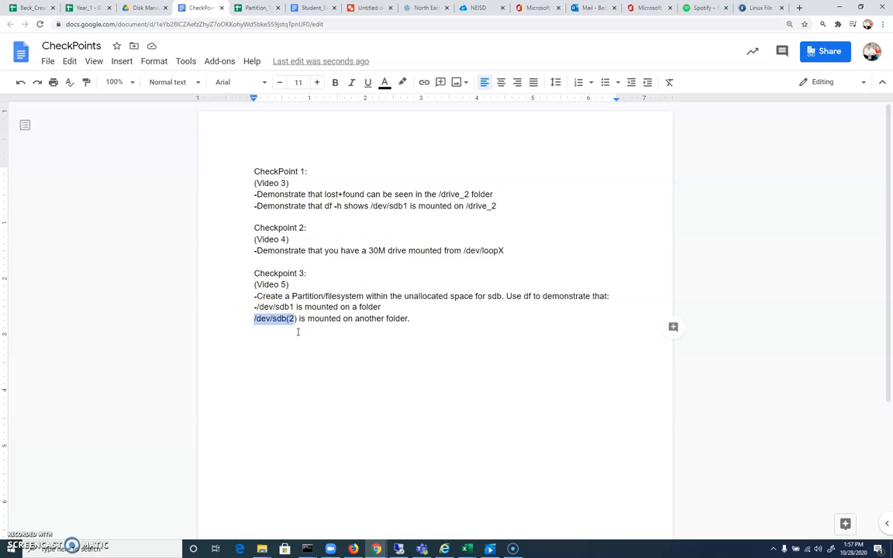
{"action": "left_click_drag", "start_coordinate": [298, 319], "coordinate": [416, 319]}
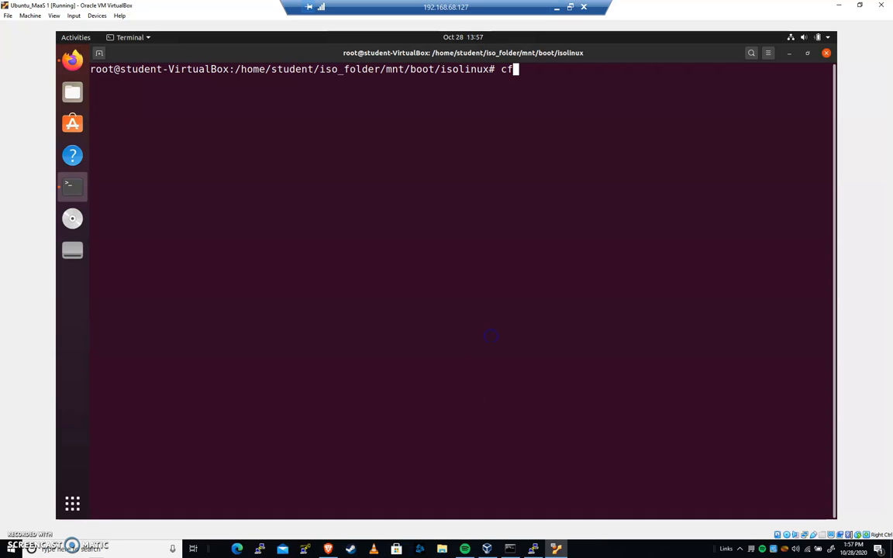
{"action": "type", "text": "disk /dev/s"}
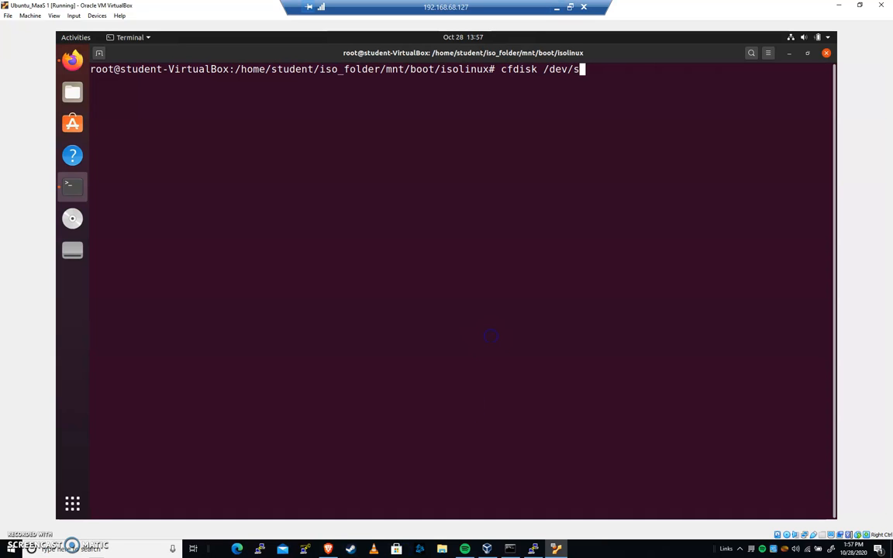